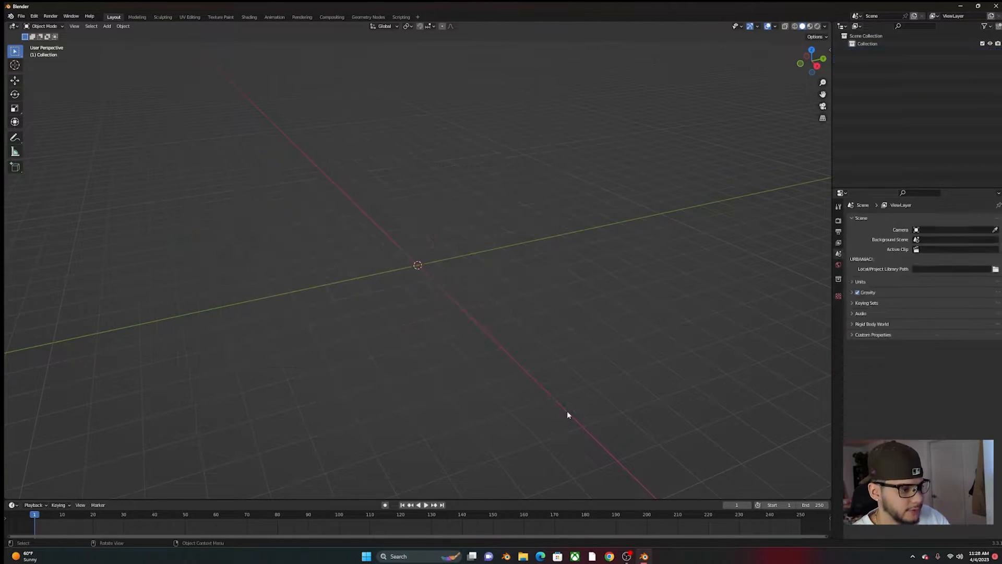
Add a Suzanne monkey head mesh from the Add menu.
{"action": "left_click", "coordinate": [107, 26]}
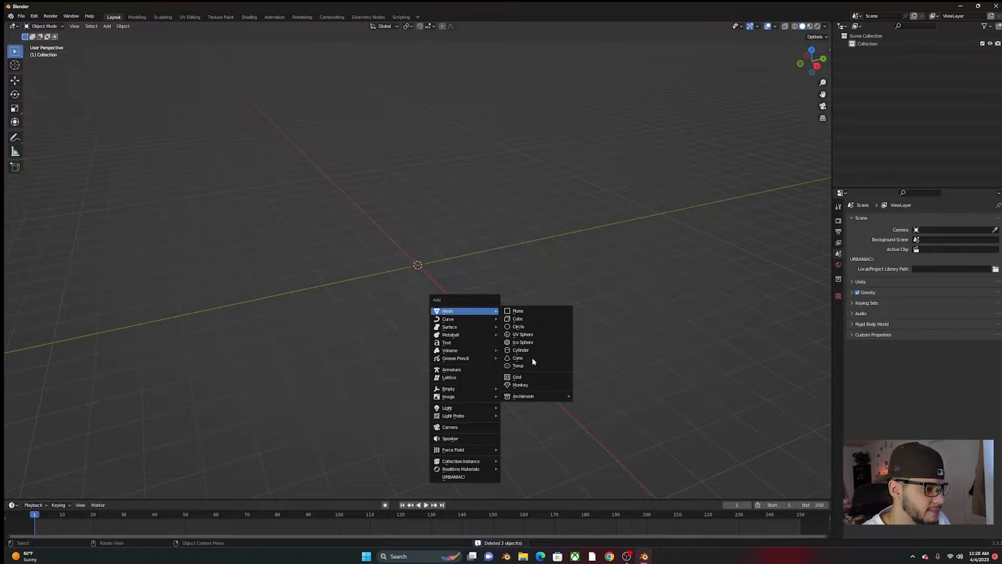
{"action": "left_click", "coordinate": [520, 384]}
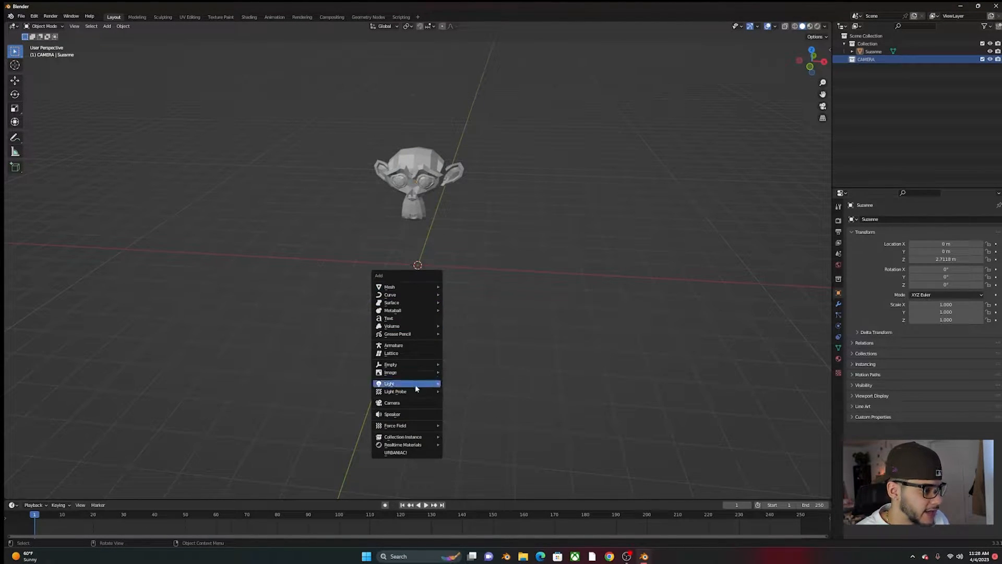
Add a new camera to the scene.
{"action": "left_click", "coordinate": [392, 403]}
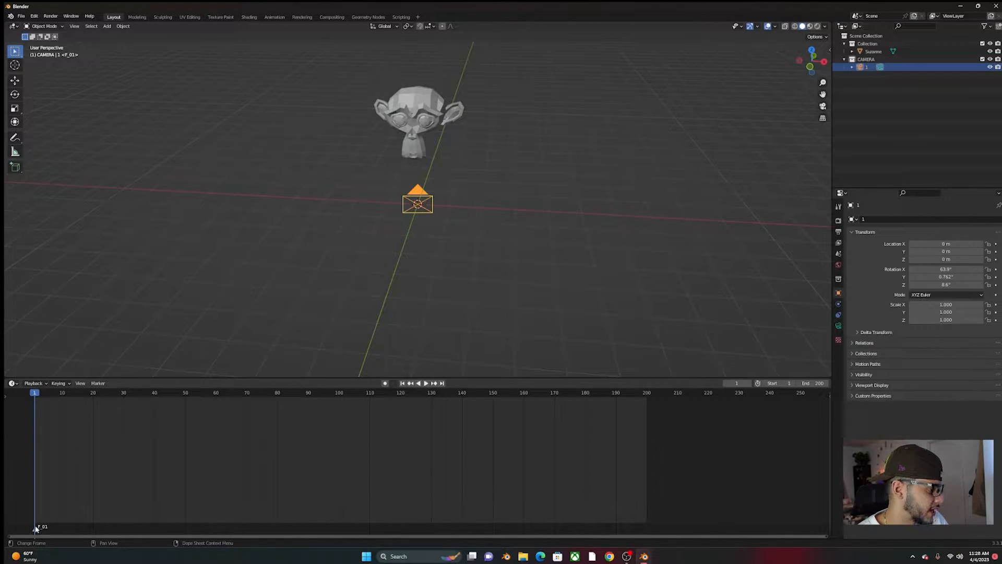
Place markers F_50 and F_150 at frames 50 and 150, then return to frame 1.
{"action": "left_click", "coordinate": [425, 382]}
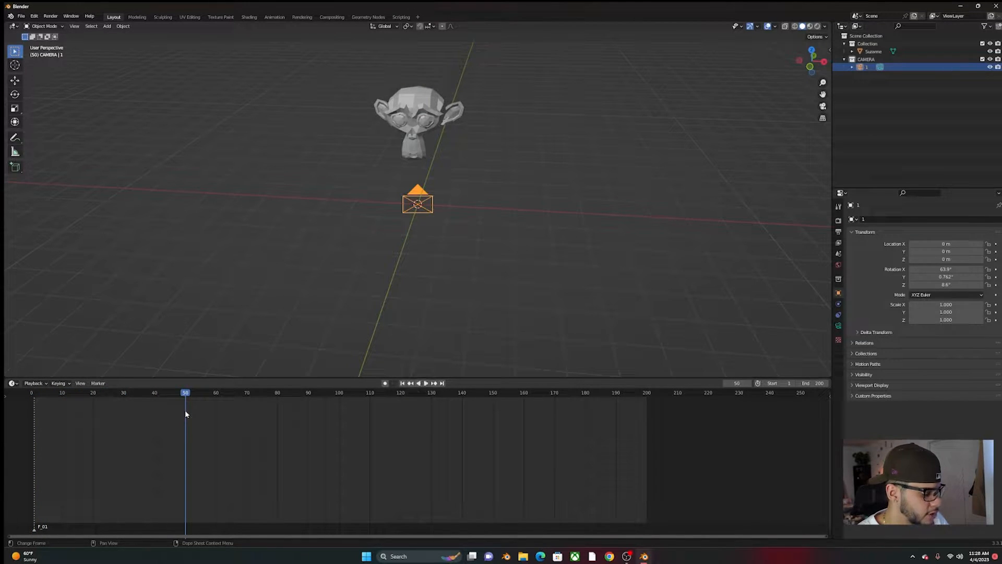
{"action": "left_click", "coordinate": [427, 383]}
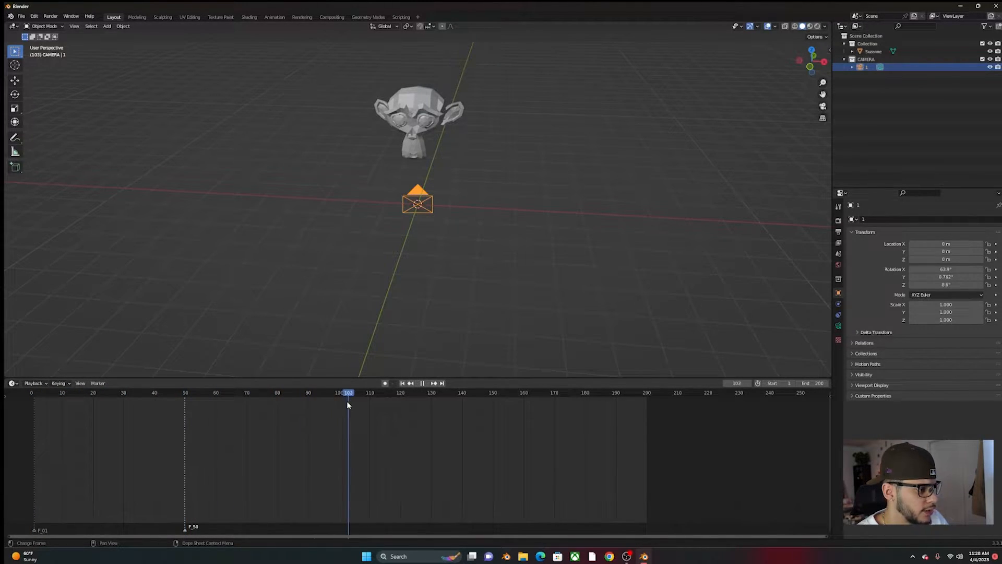
{"action": "left_click", "coordinate": [492, 393]}
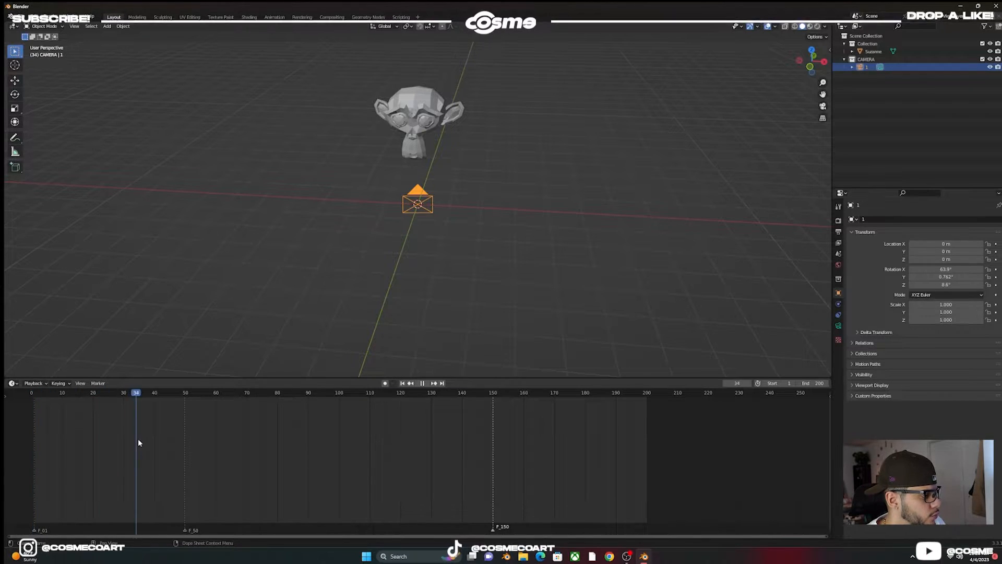
{"action": "left_click", "coordinate": [492, 392]}
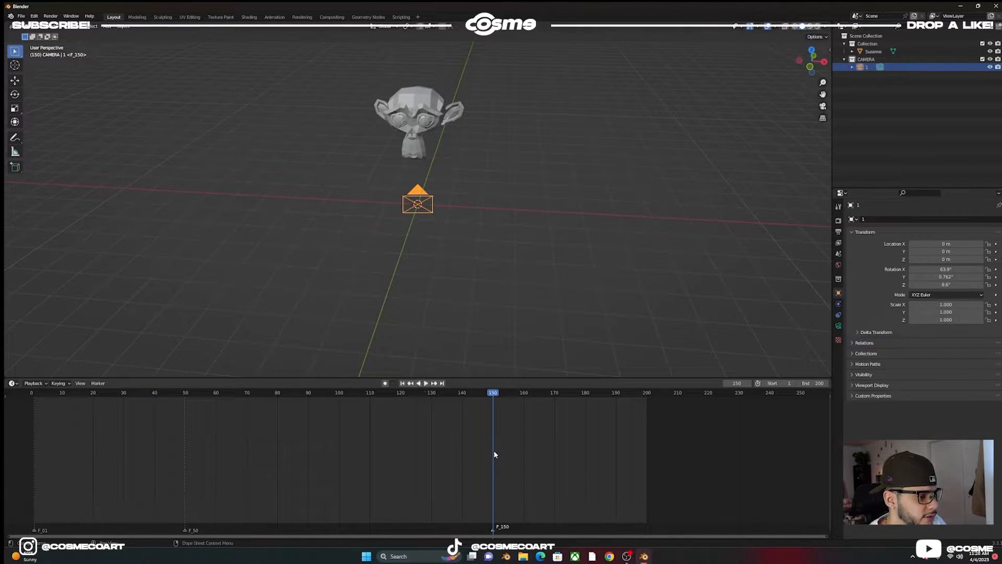
{"action": "left_click", "coordinate": [126, 393]}
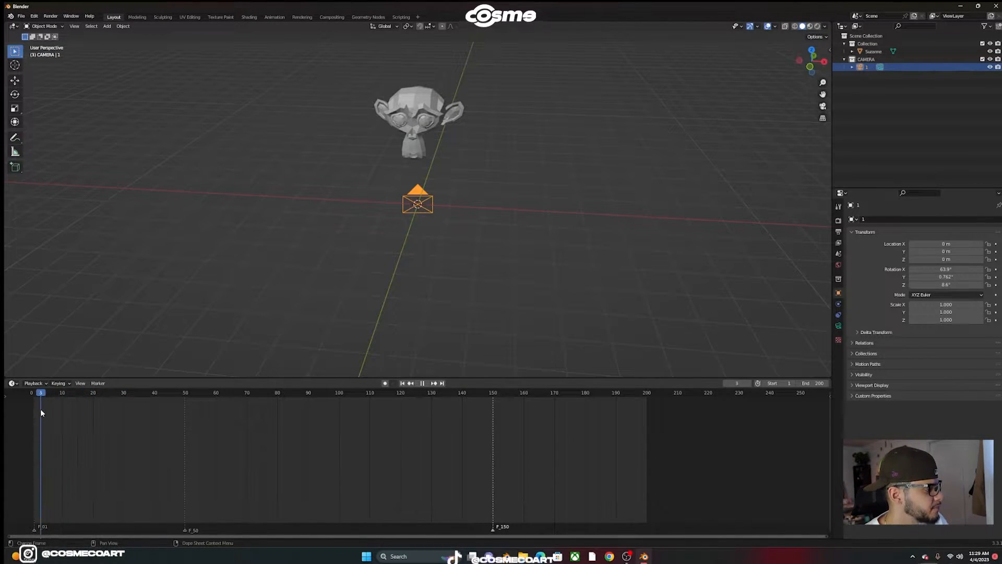
{"action": "left_click", "coordinate": [173, 392]}
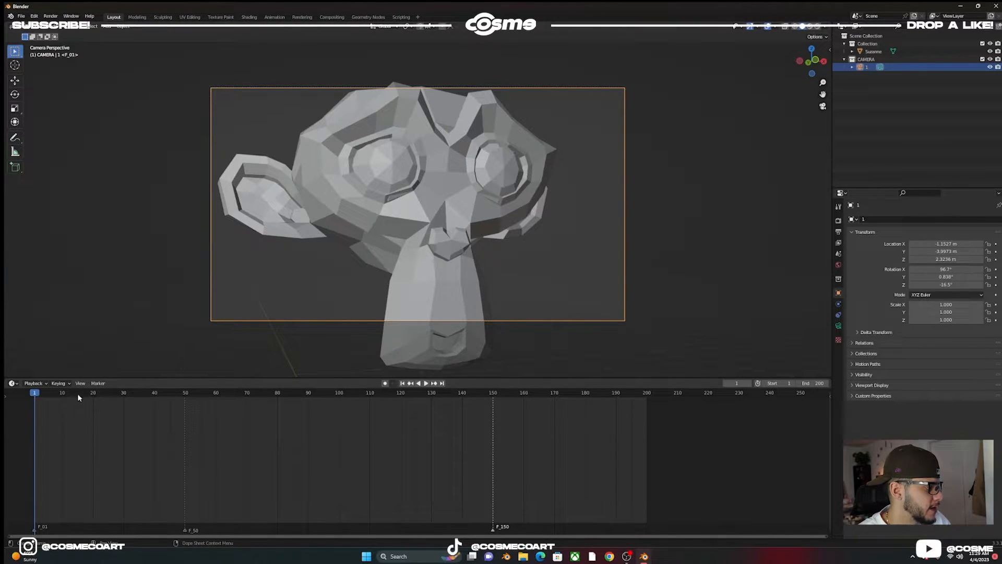
Keyframe camera 1's location and rotation at frame 1.
{"action": "key", "text": "i"}
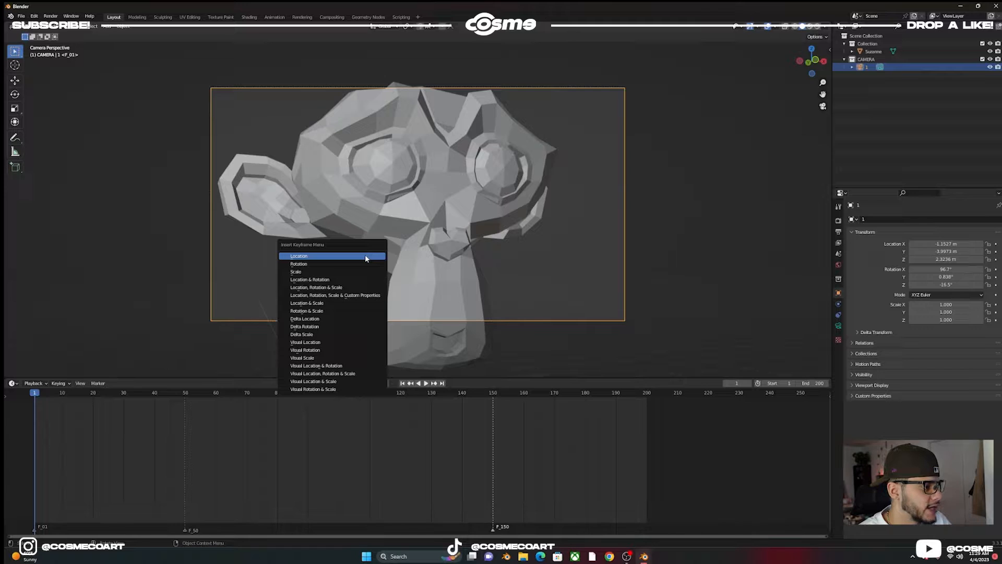
{"action": "mouse_move", "coordinate": [342, 279]}
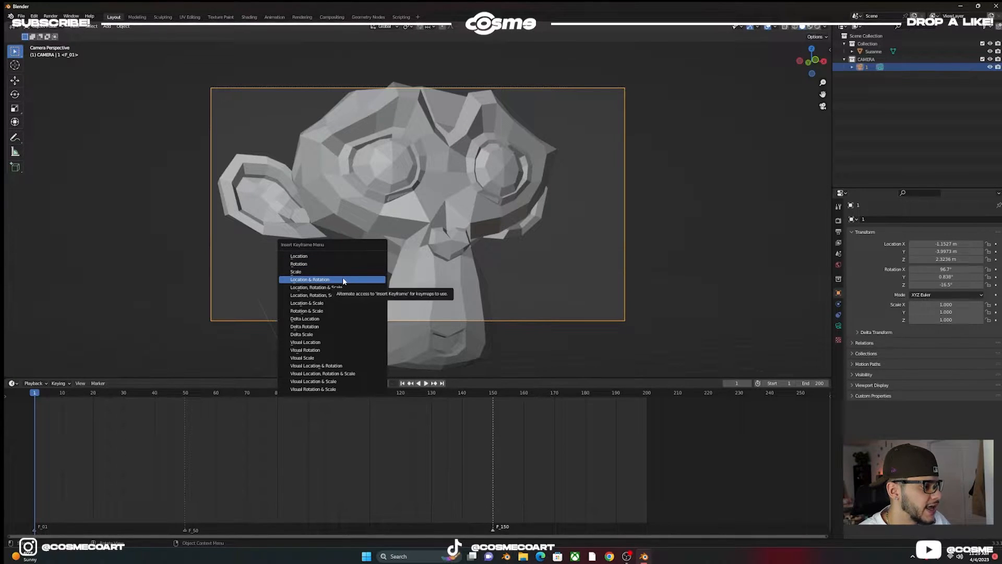
{"action": "left_click", "coordinate": [310, 279]}
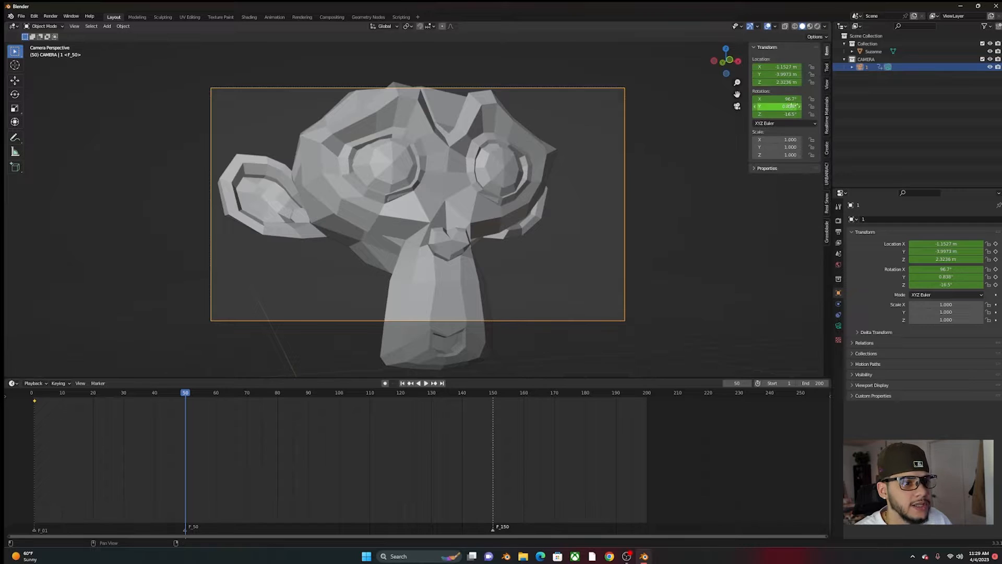
{"action": "left_click", "coordinate": [827, 83]}
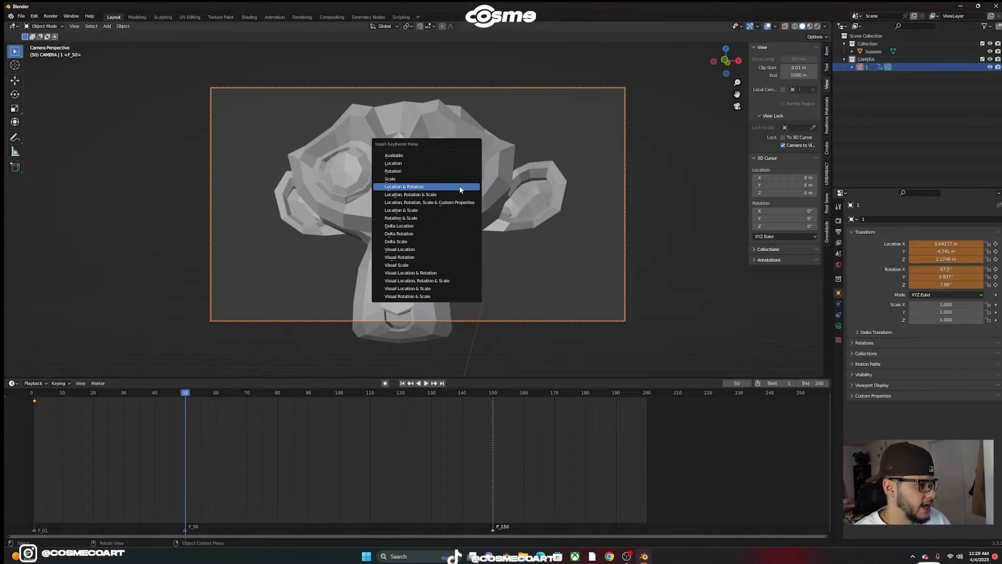
Keyframe the new camera angle at frame 50 and play the animation from the start.
{"action": "left_click", "coordinate": [405, 187]}
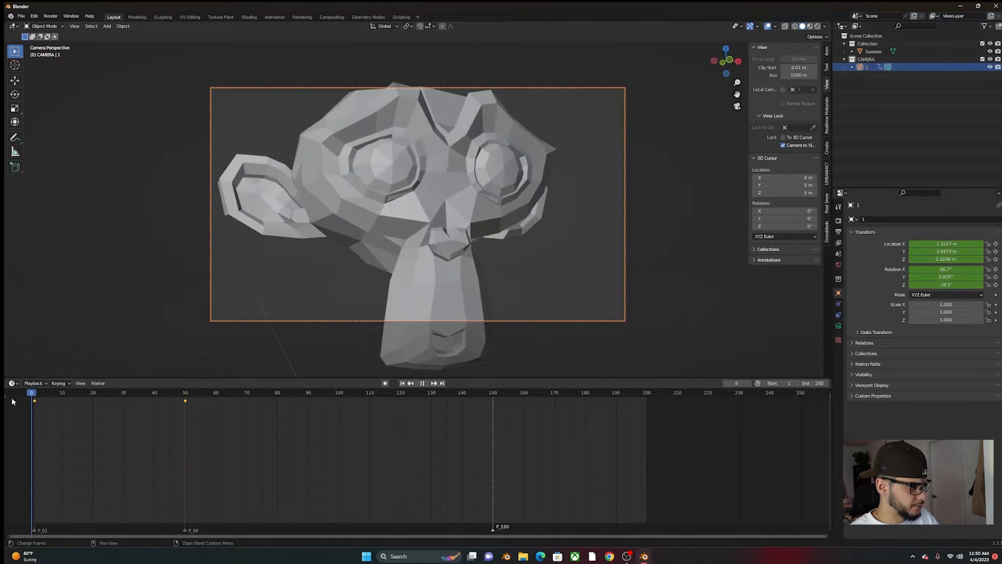
{"action": "left_click", "coordinate": [422, 382]}
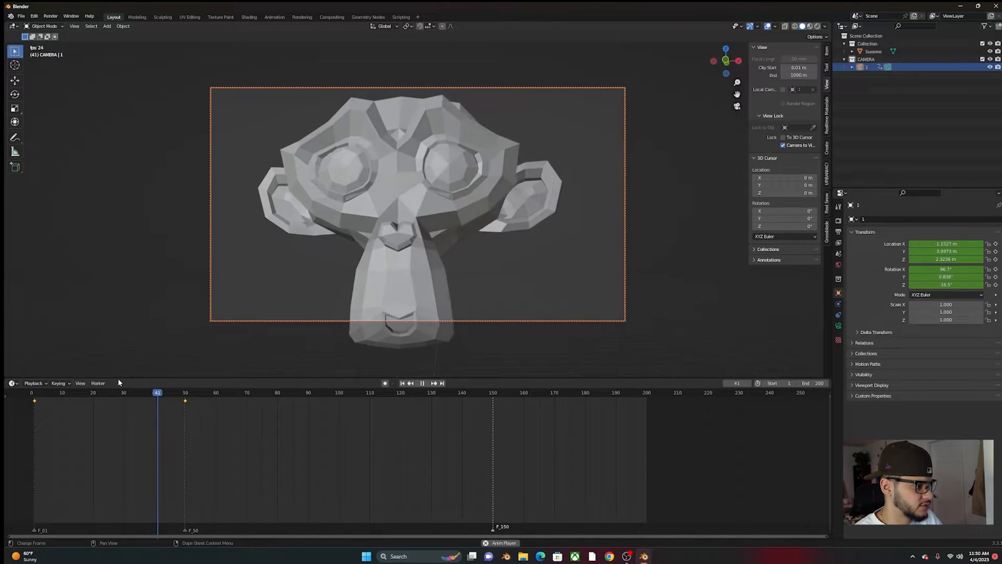
{"action": "left_click", "coordinate": [194, 393]}
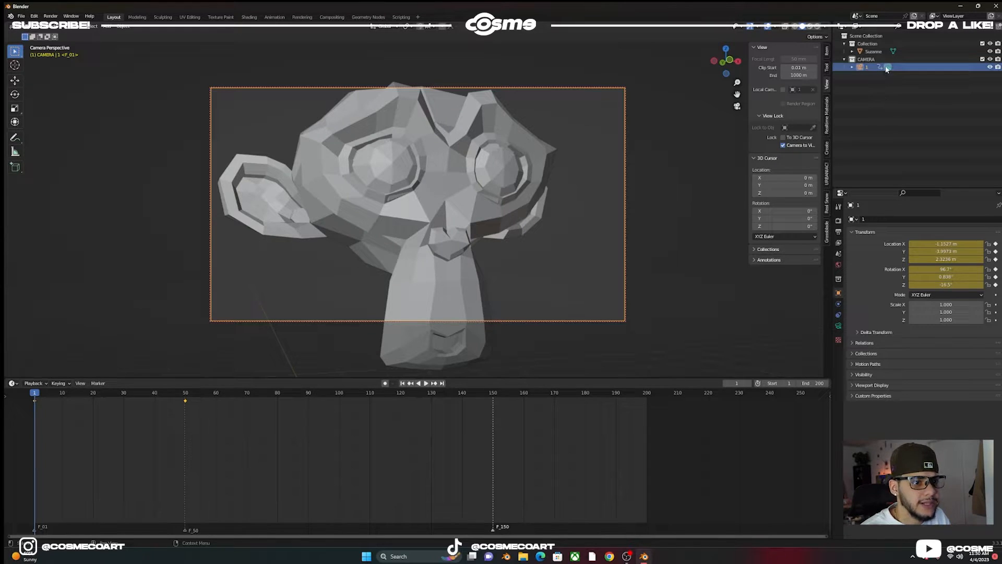
Show camera 1's lens settings, then go to frame 50.
{"action": "left_click", "coordinate": [838, 326]}
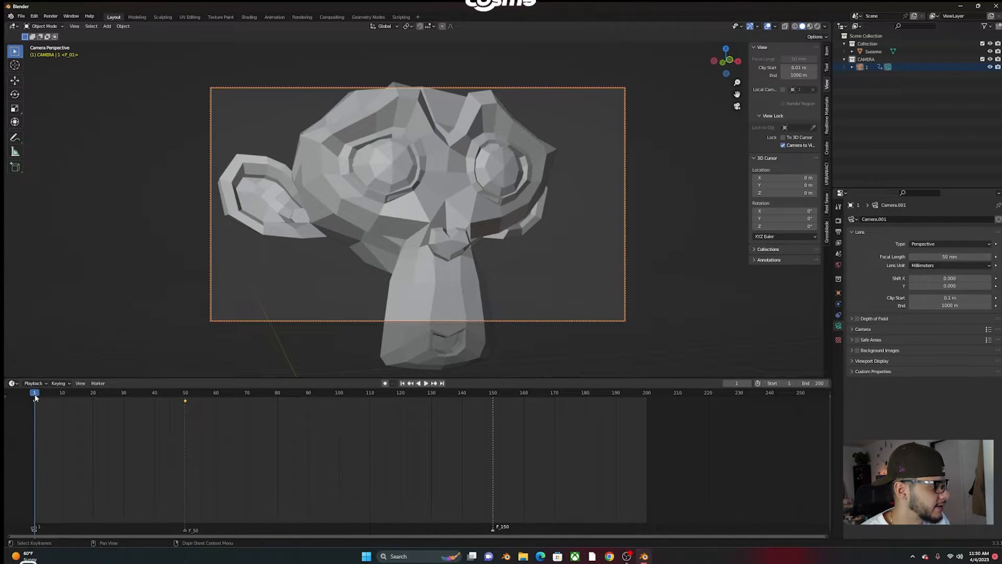
{"action": "left_click", "coordinate": [185, 392]}
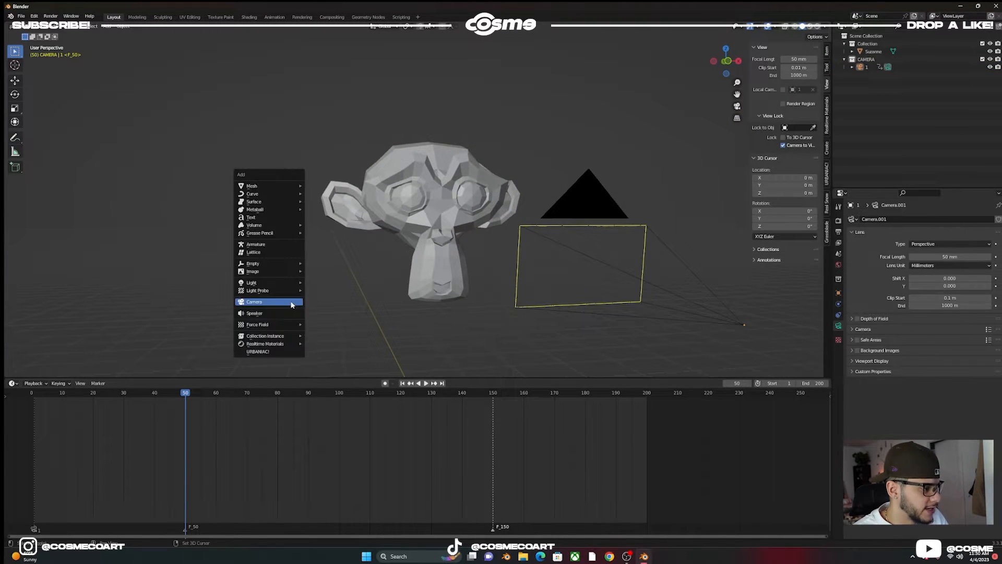
Add a second camera at frame 50.
{"action": "left_click", "coordinate": [254, 302]}
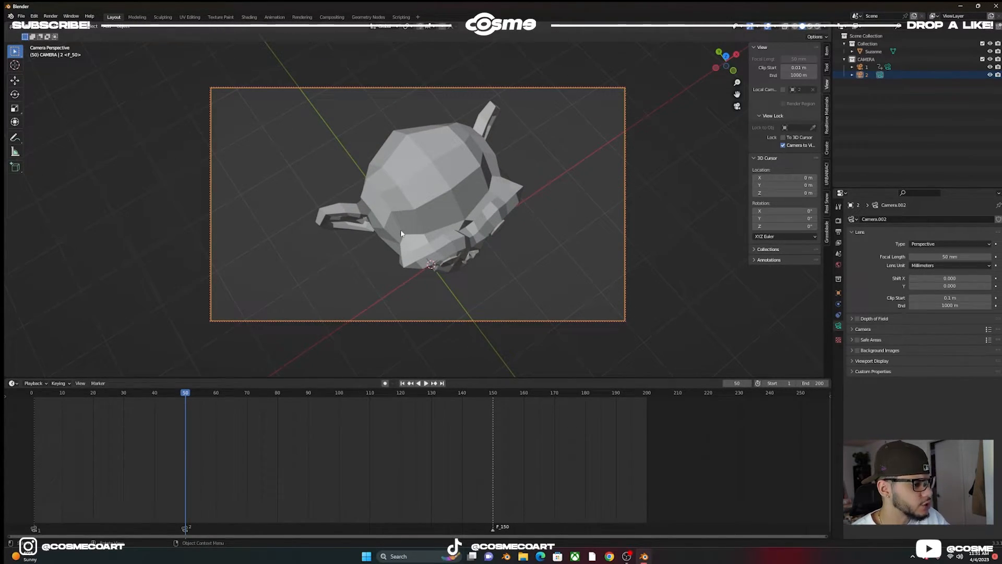
Keyframe camera 2's location and rotation at frame 50.
{"action": "key", "text": "i"}
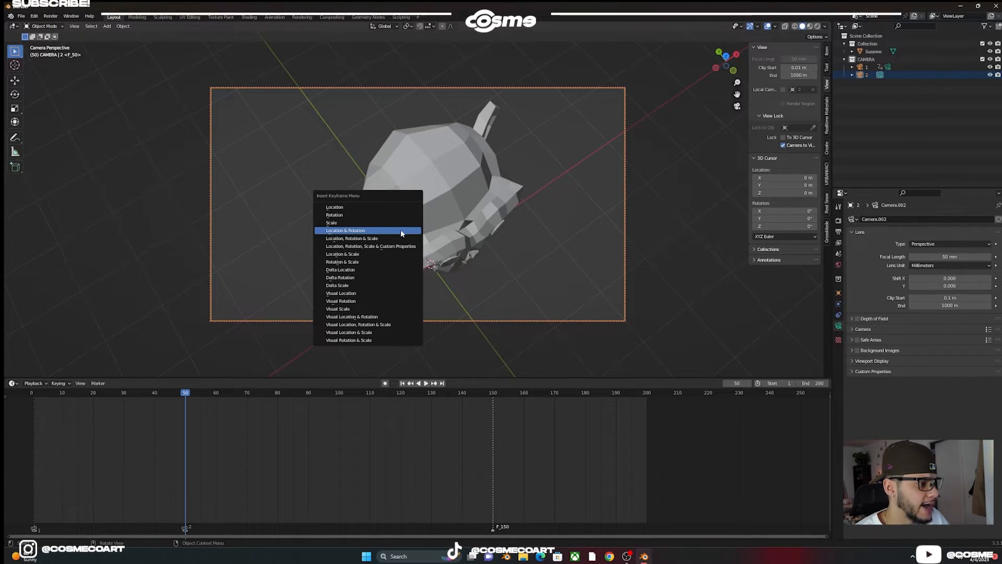
{"action": "left_click", "coordinate": [345, 230]}
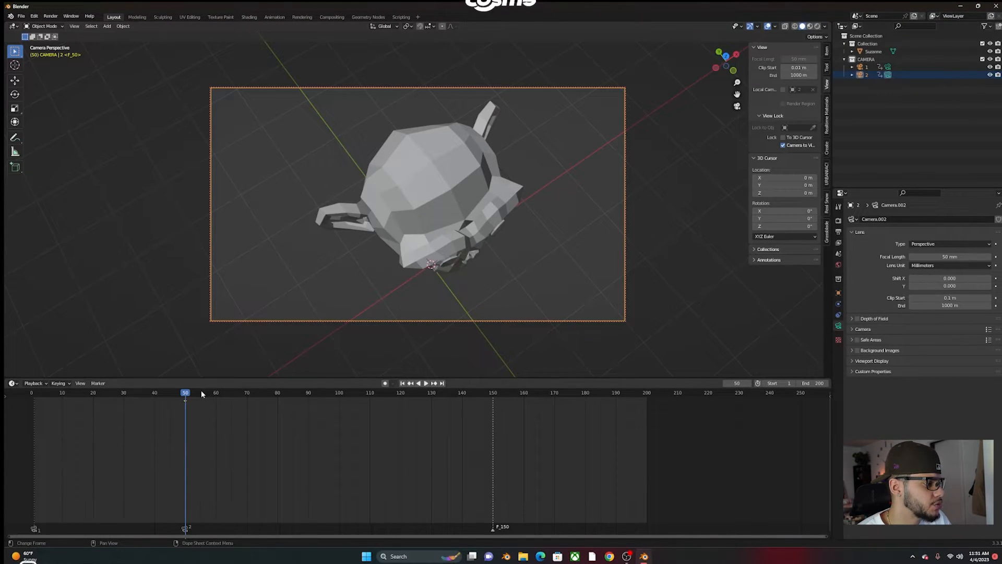
{"action": "left_click", "coordinate": [426, 383]}
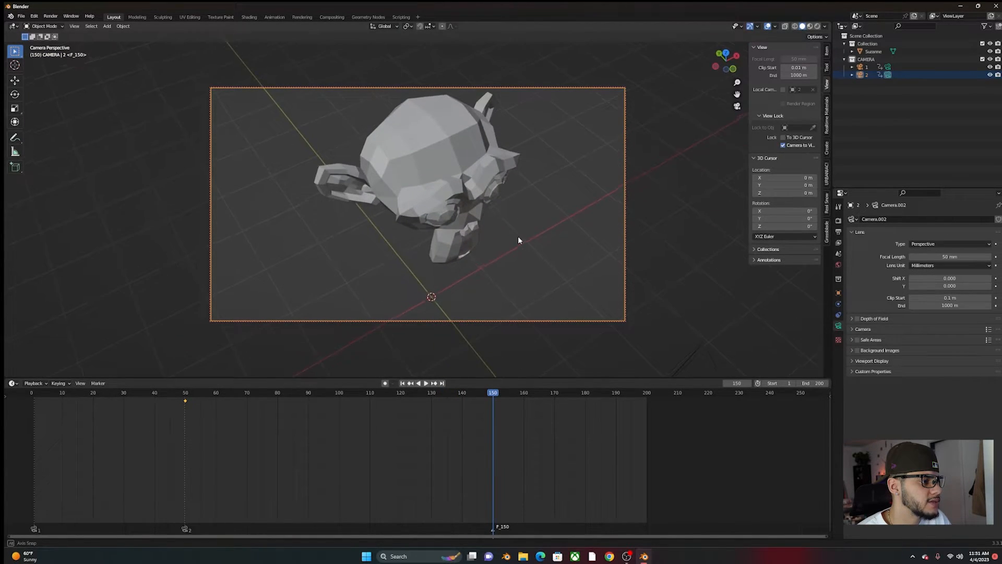
Re-aim camera 2 at the monkey, keyframe it at frame 150, and stop playback.
{"action": "left_click_drag", "start_coordinate": [518, 239], "coordinate": [515, 242]}
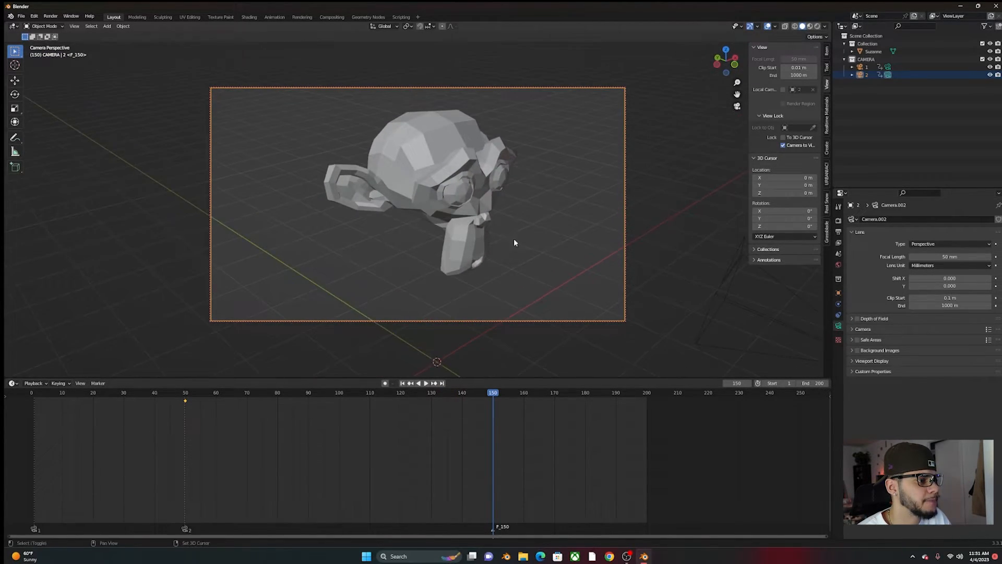
{"action": "key", "text": "i"}
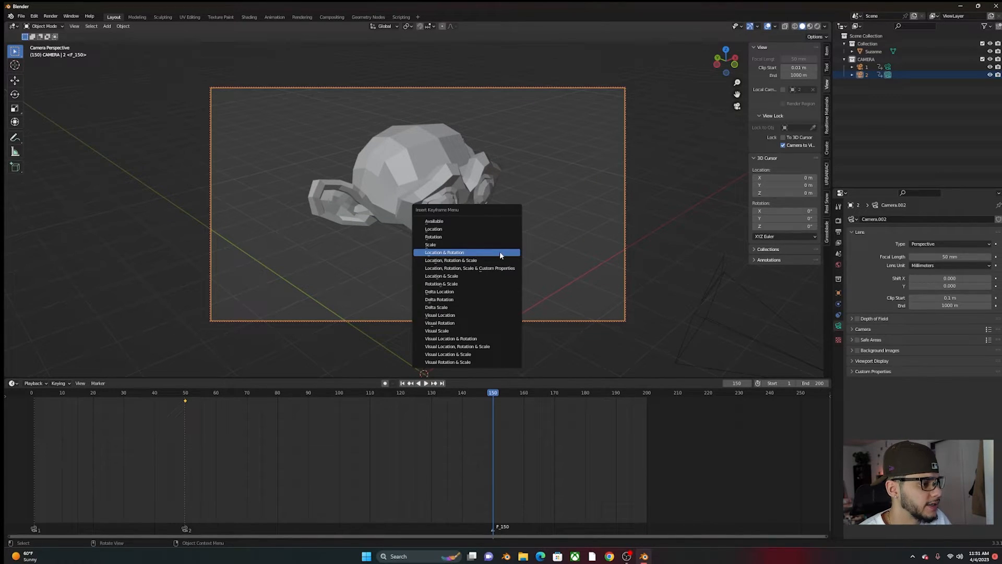
{"action": "left_click", "coordinate": [444, 252]}
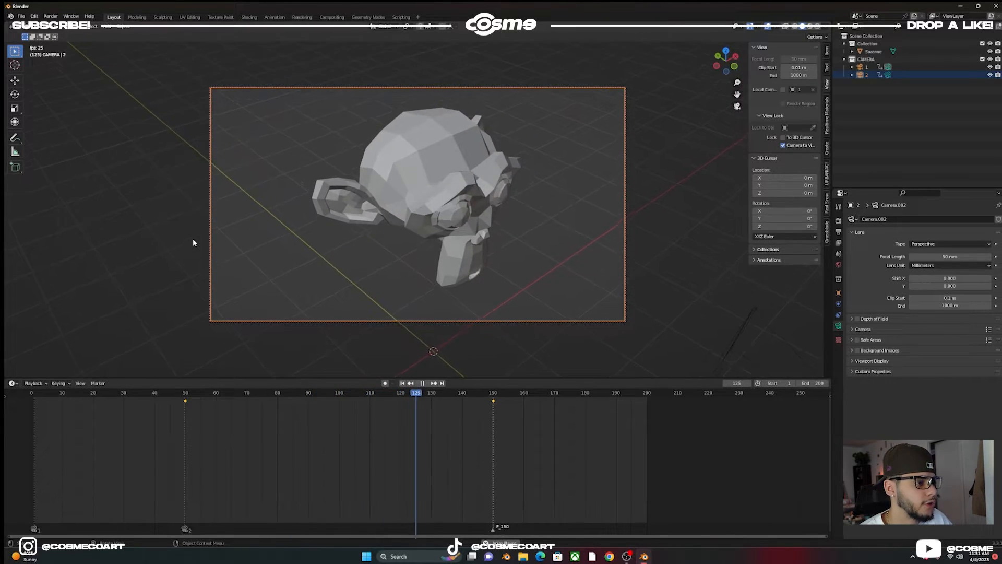
{"action": "left_click", "coordinate": [493, 392]}
{"action": "type", "text": "3"}
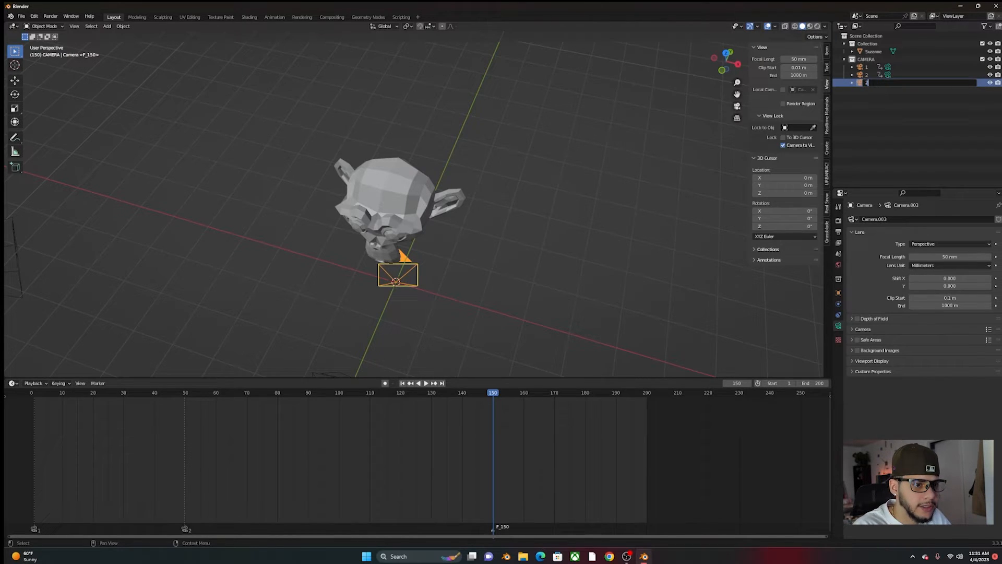
Rename the new camera to 3 in the Outliner.
{"action": "double_click", "coordinate": [883, 82]}
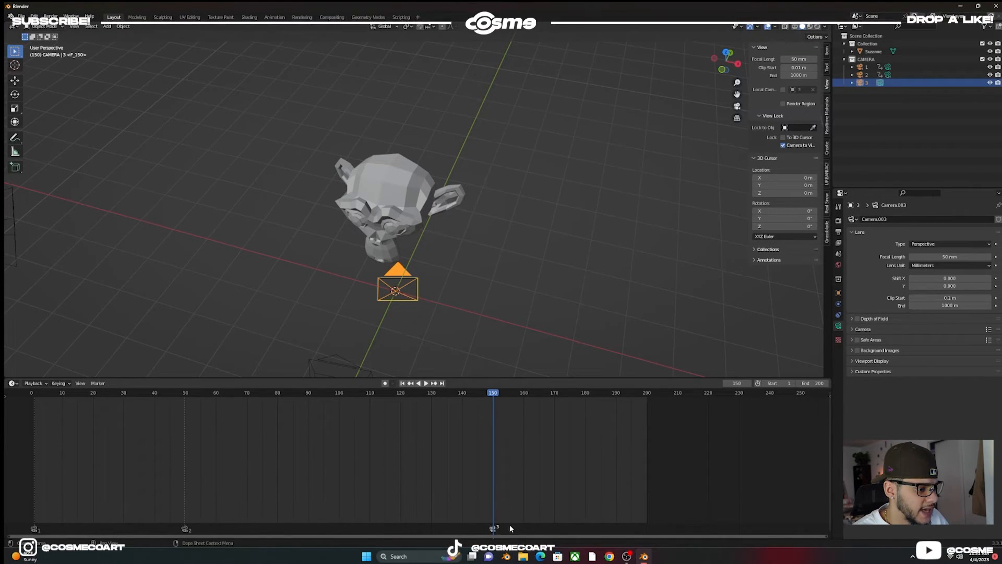
{"action": "mouse_move", "coordinate": [210, 538]}
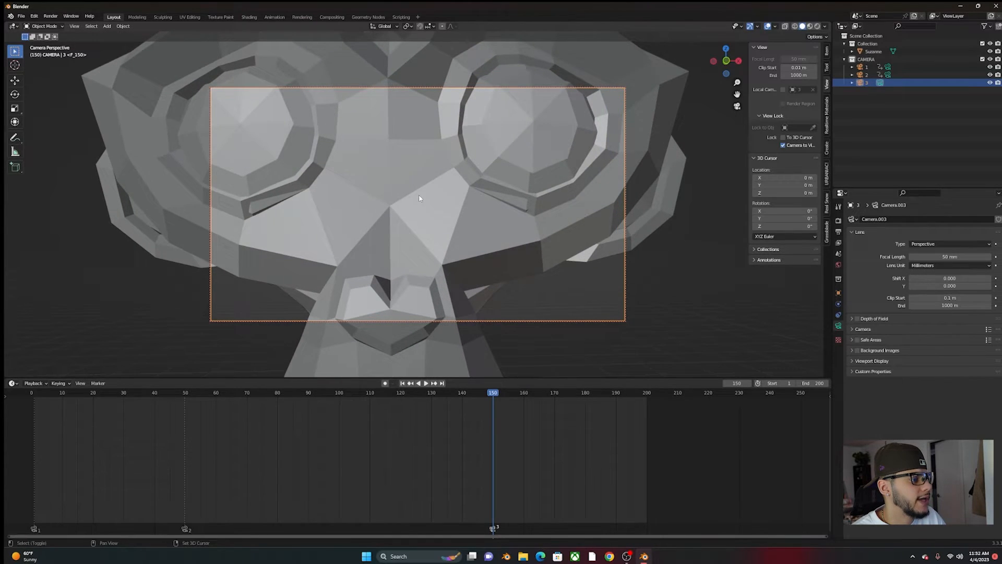
Keyframe camera 3's location and rotation at frame 150 and at frame 200.
{"action": "key", "text": "i"}
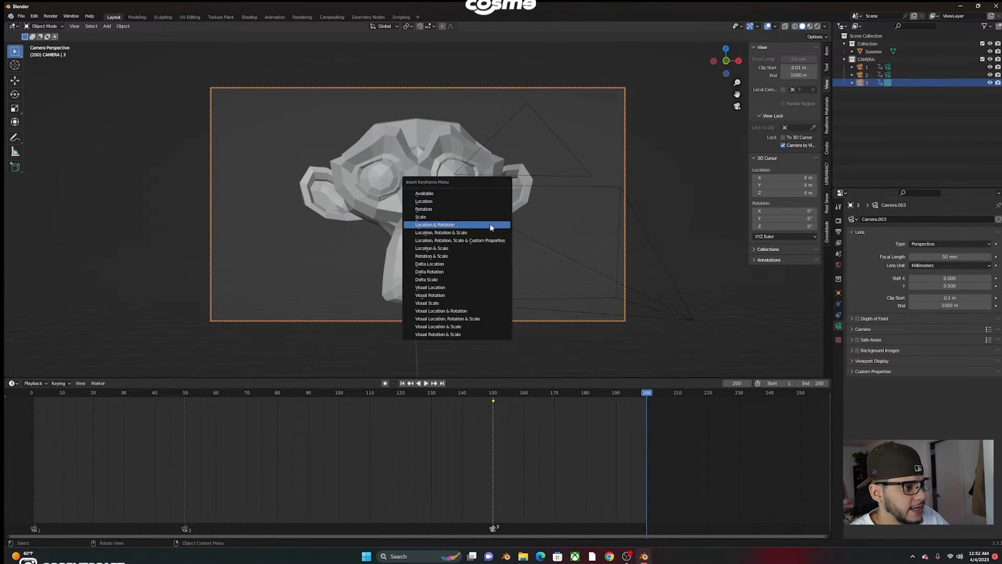
{"action": "left_click", "coordinate": [435, 225]}
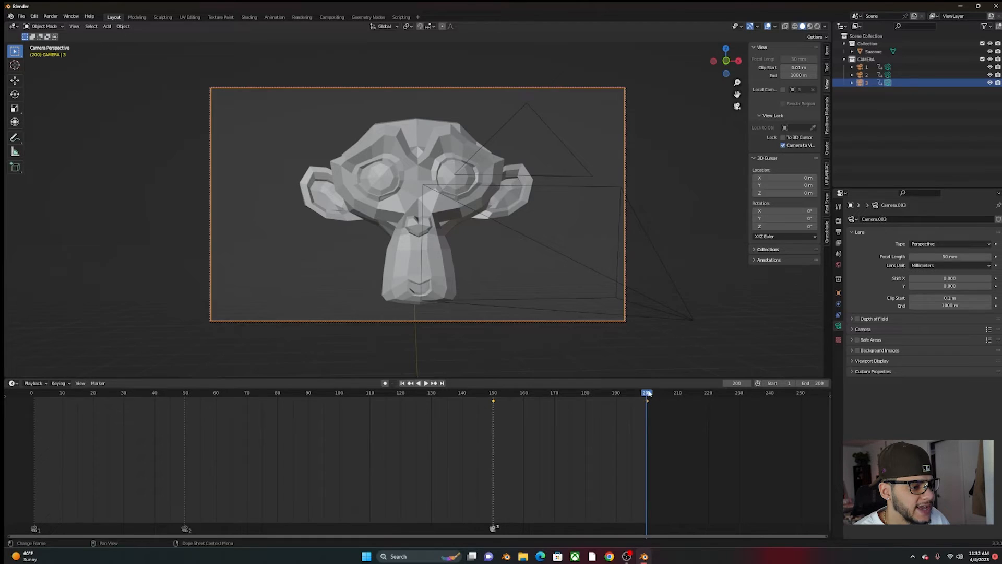